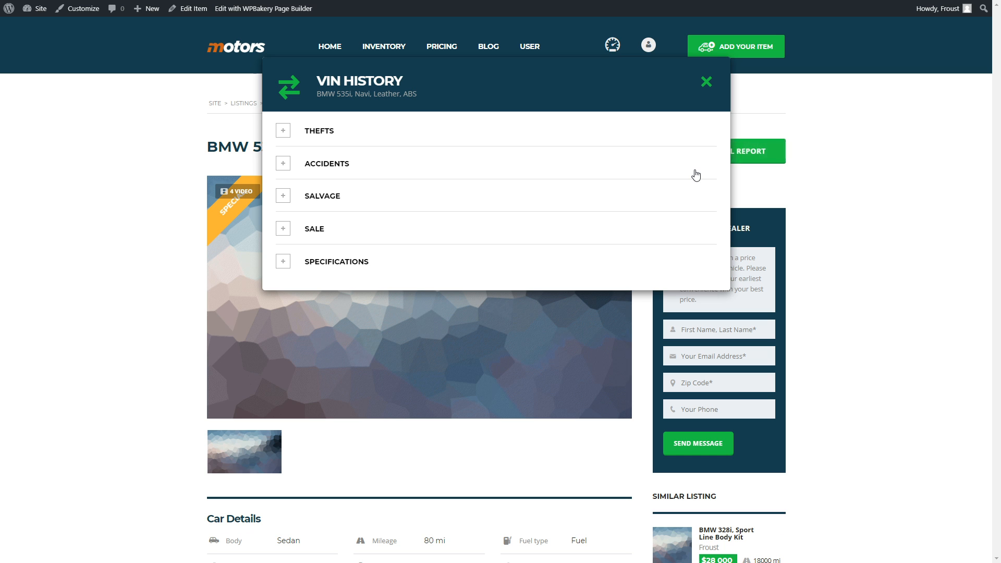
# Expand the THEFTS records in the BMW 535i listing's VIN History popup.
pyautogui.click(283, 130)
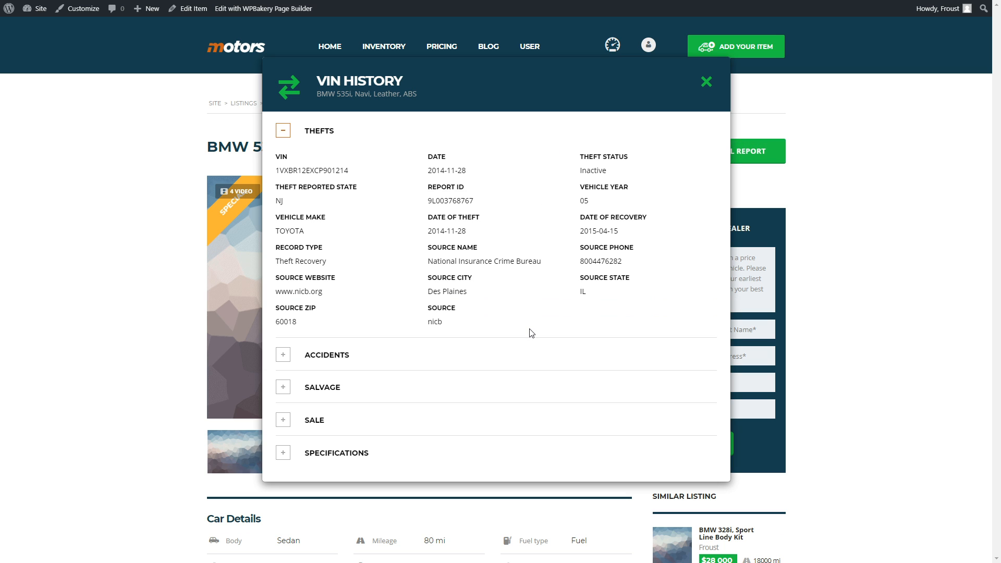
pyautogui.click(282, 355)
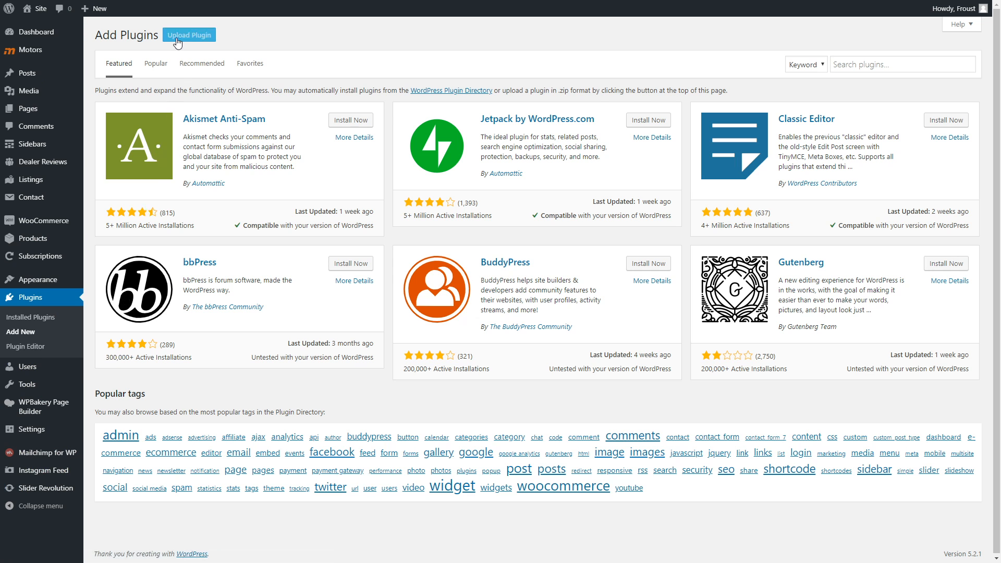
# Upload vin-decoder (2).zip, install it, and activate the Motors VIN Decoder plugin.
pyautogui.click(189, 35)
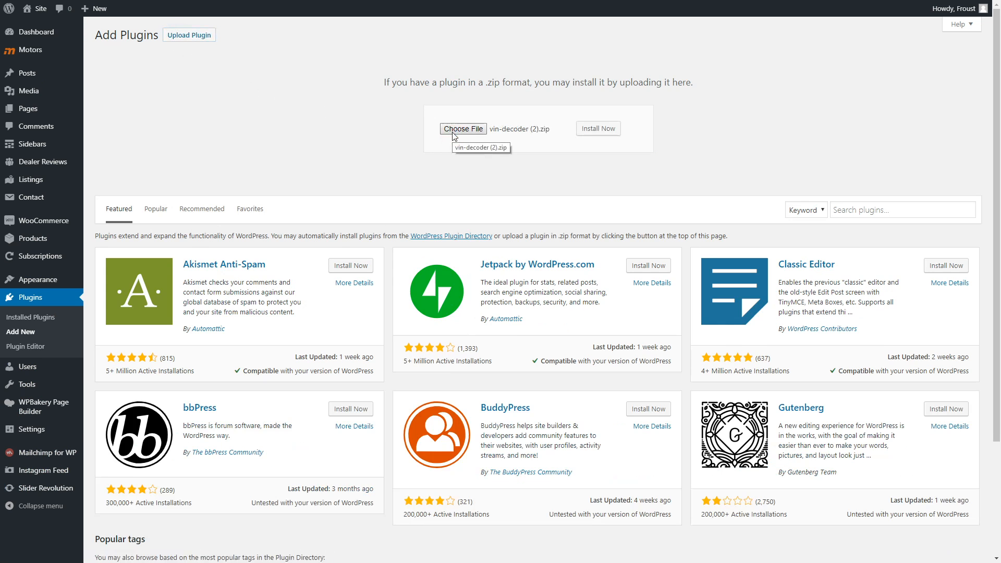
pyautogui.click(598, 128)
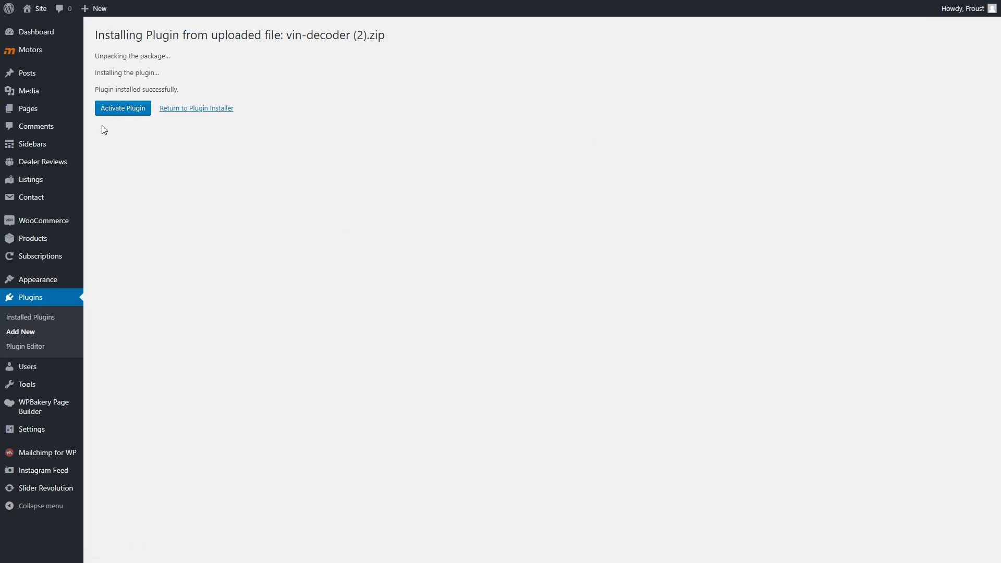
pyautogui.click(123, 108)
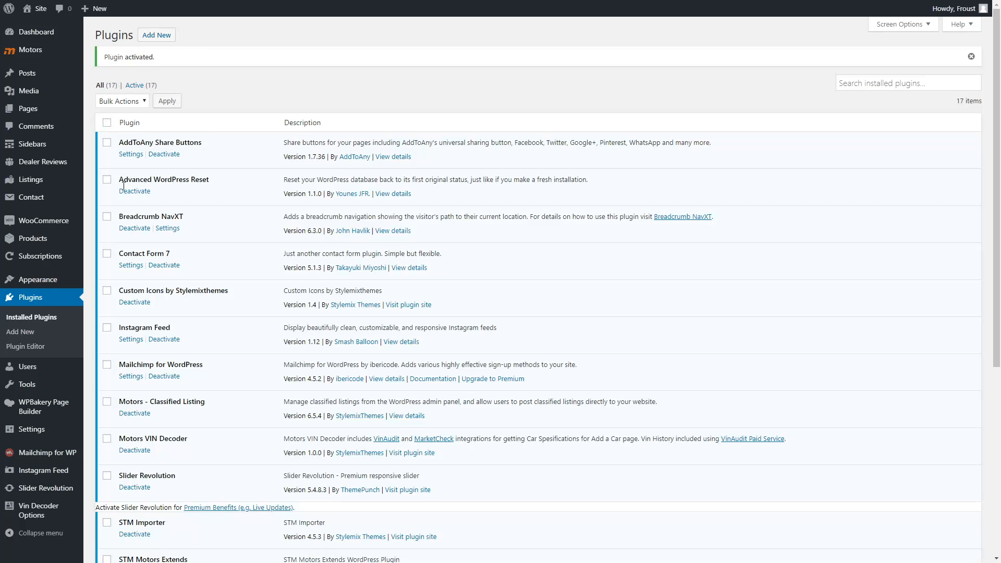
pyautogui.click(40, 510)
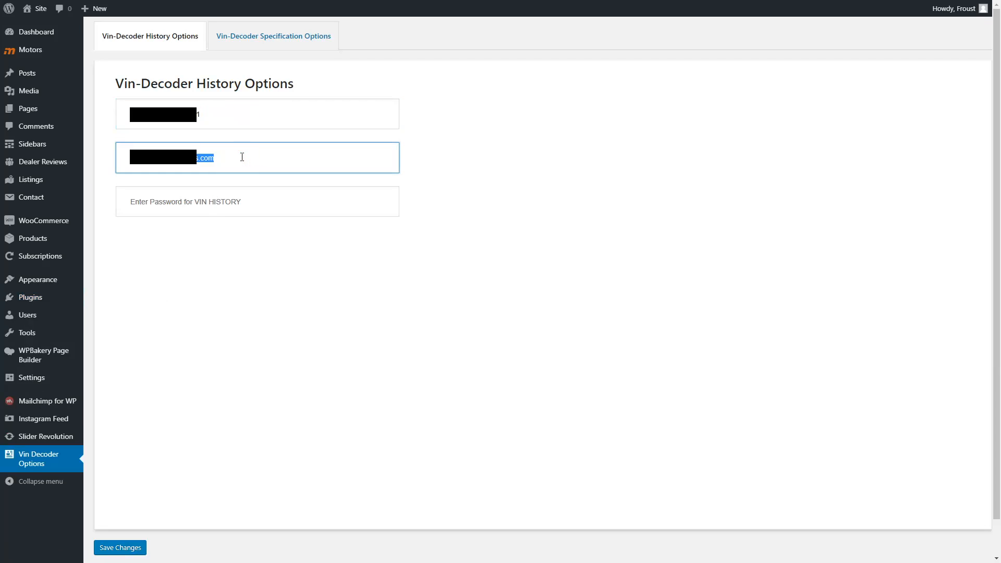
# Enter the account, email and password under Vin-Decoder History Options.
pyautogui.click(257, 202)
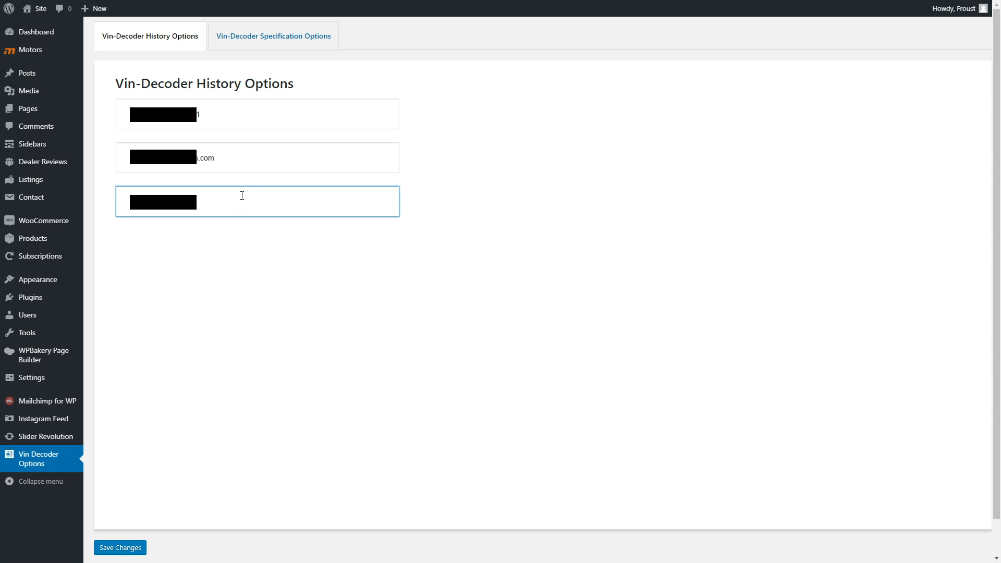
pyautogui.click(273, 35)
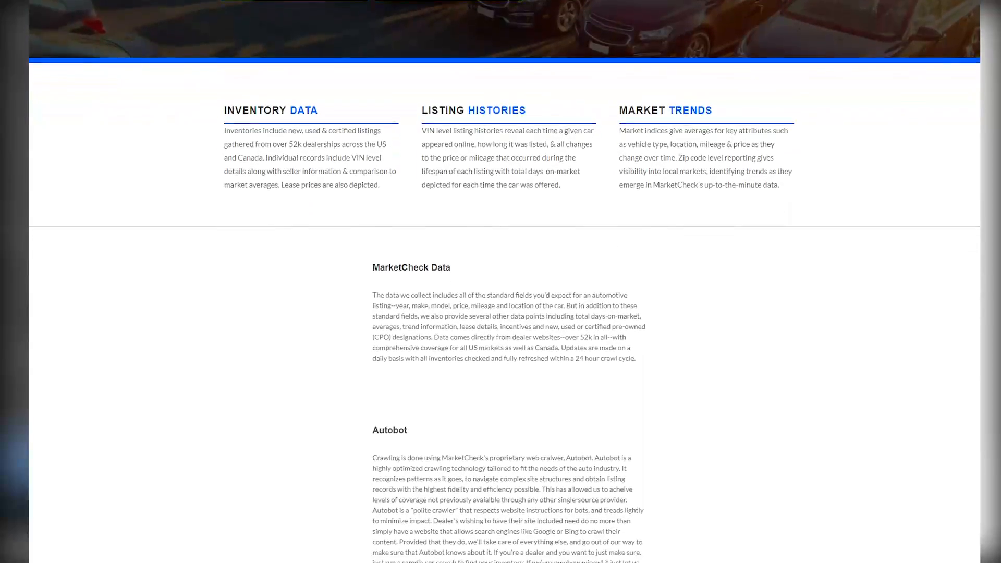
# Select Market-check with its API key and map the year field to Year.
pyautogui.scroll(-3)
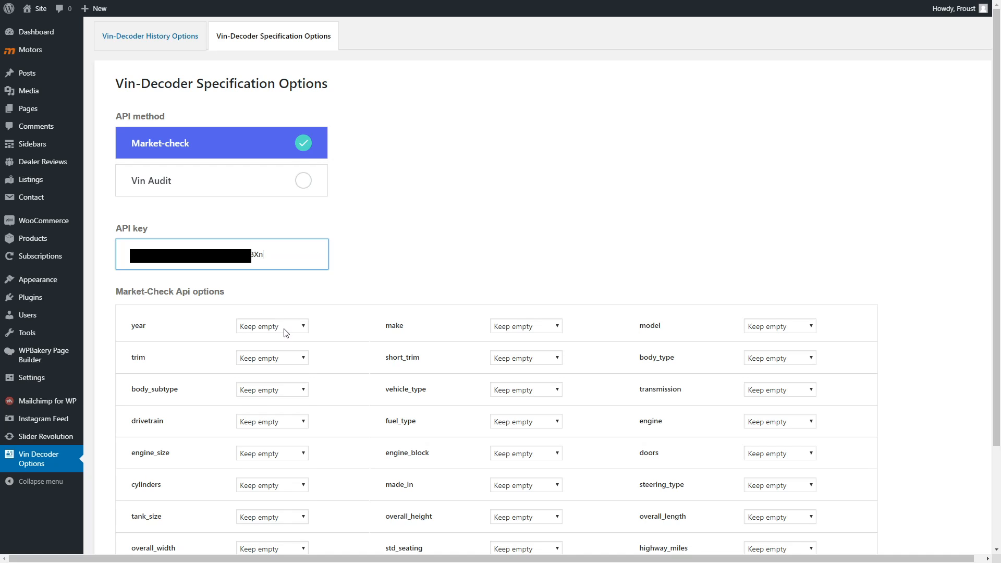
pyautogui.click(526, 325)
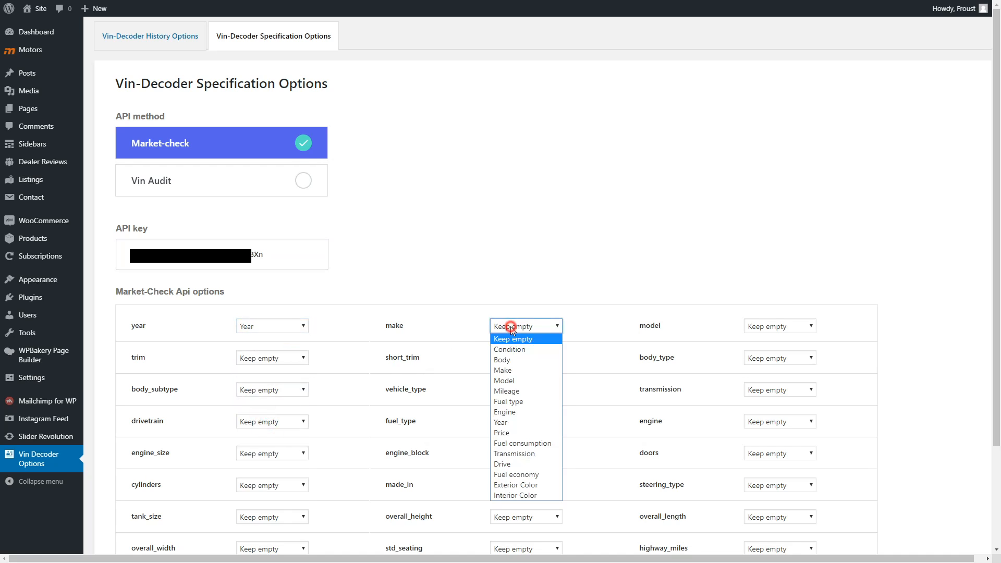
pyautogui.click(502, 370)
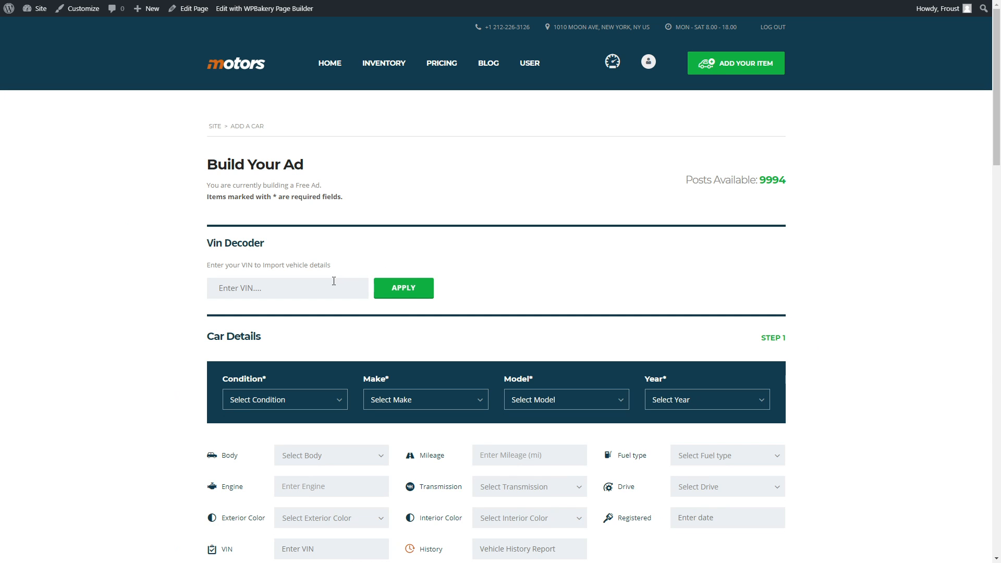
pyautogui.click(403, 288)
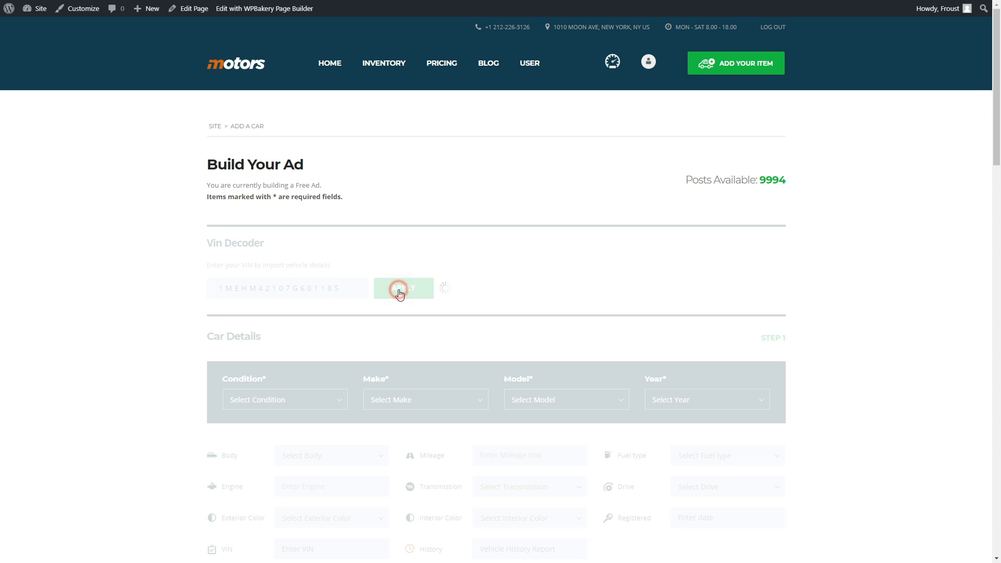
pyautogui.click(403, 288)
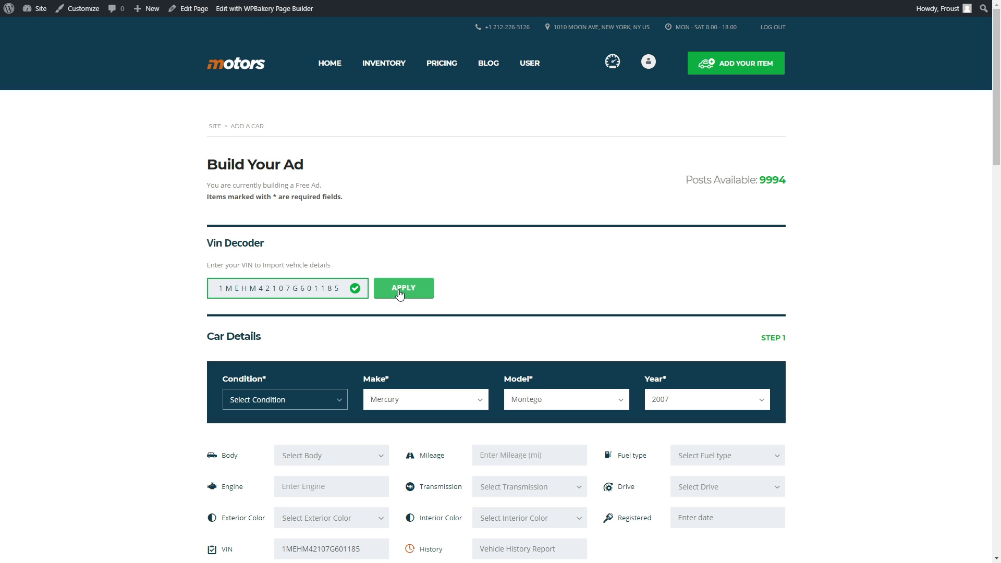
pyautogui.scroll(-3)
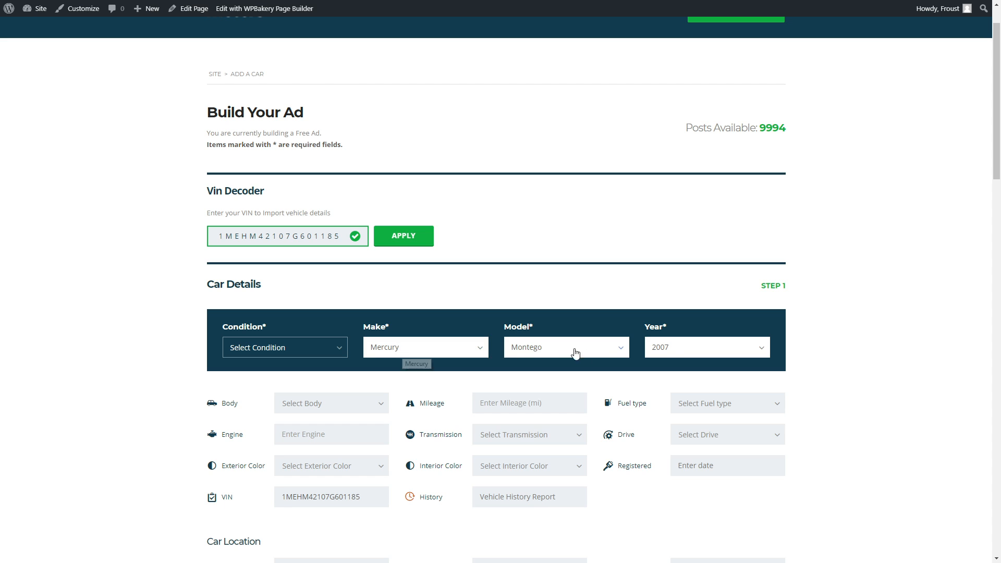